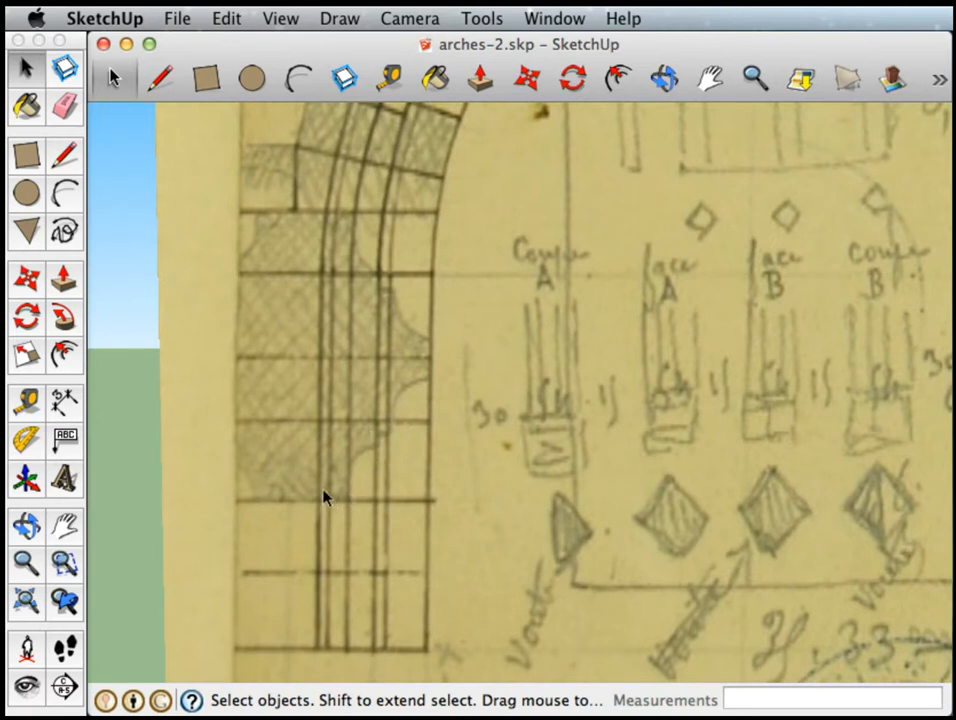
mouse_move(548, 237)
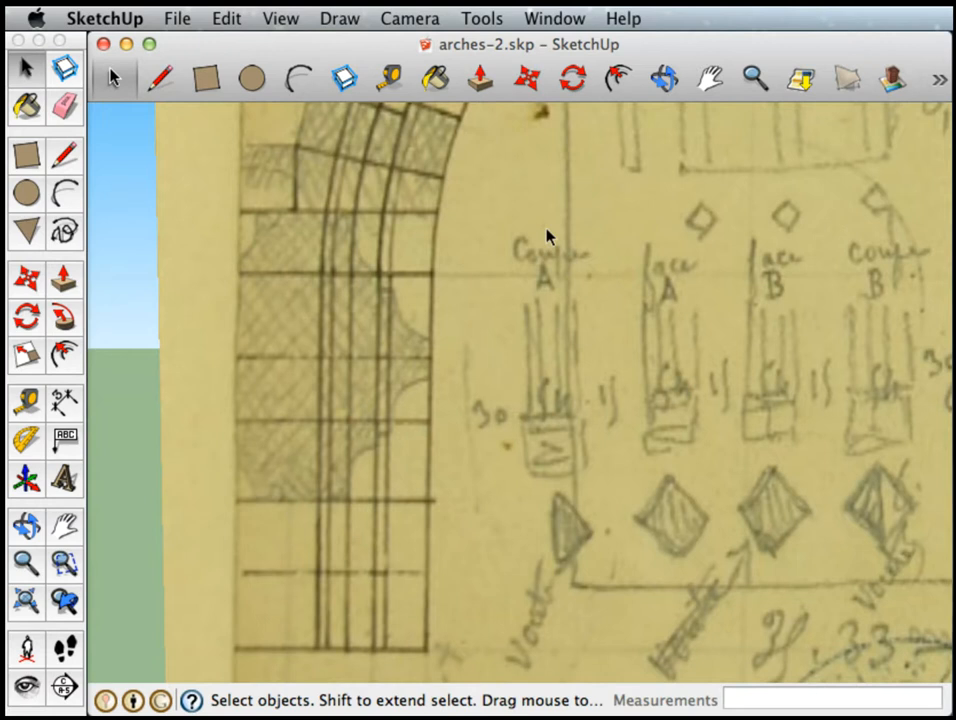
mouse_move(388, 253)
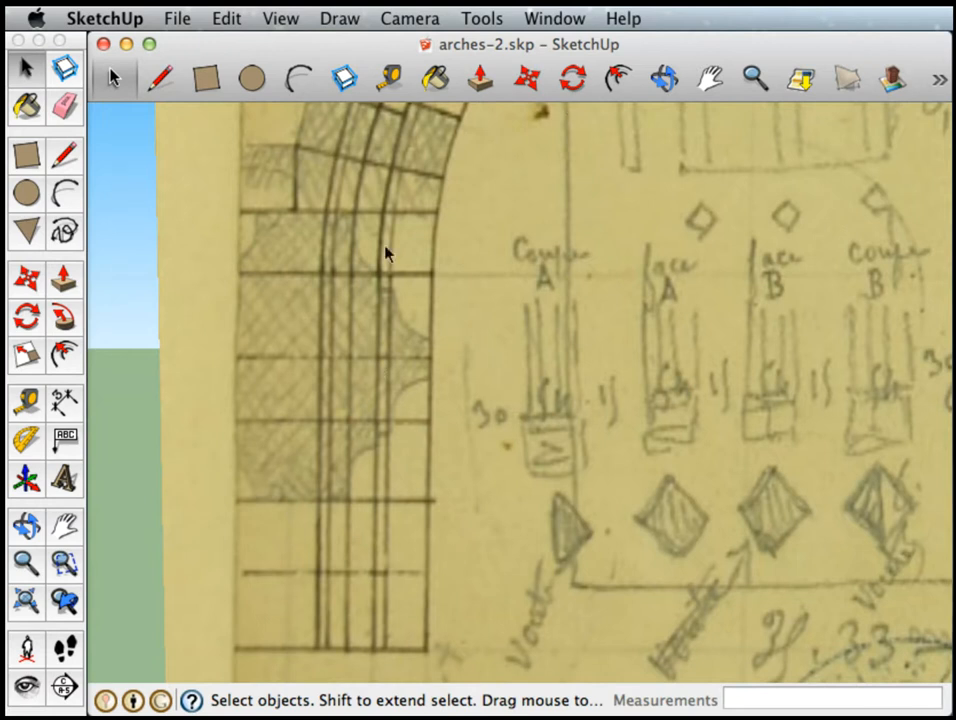
mouse_move(307, 348)
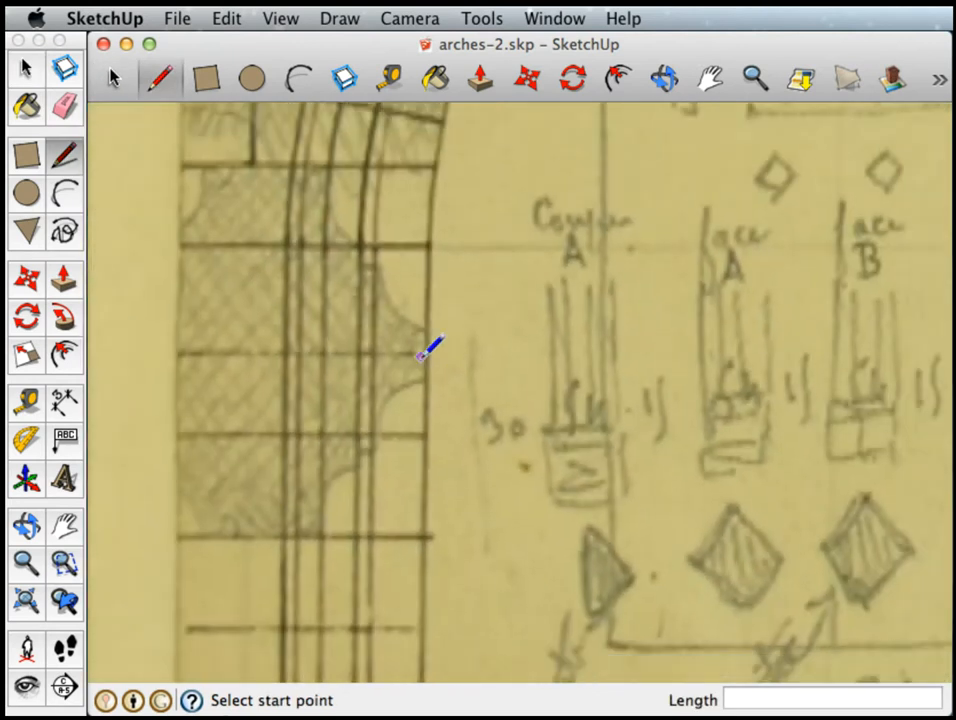
mouse_move(432, 352)
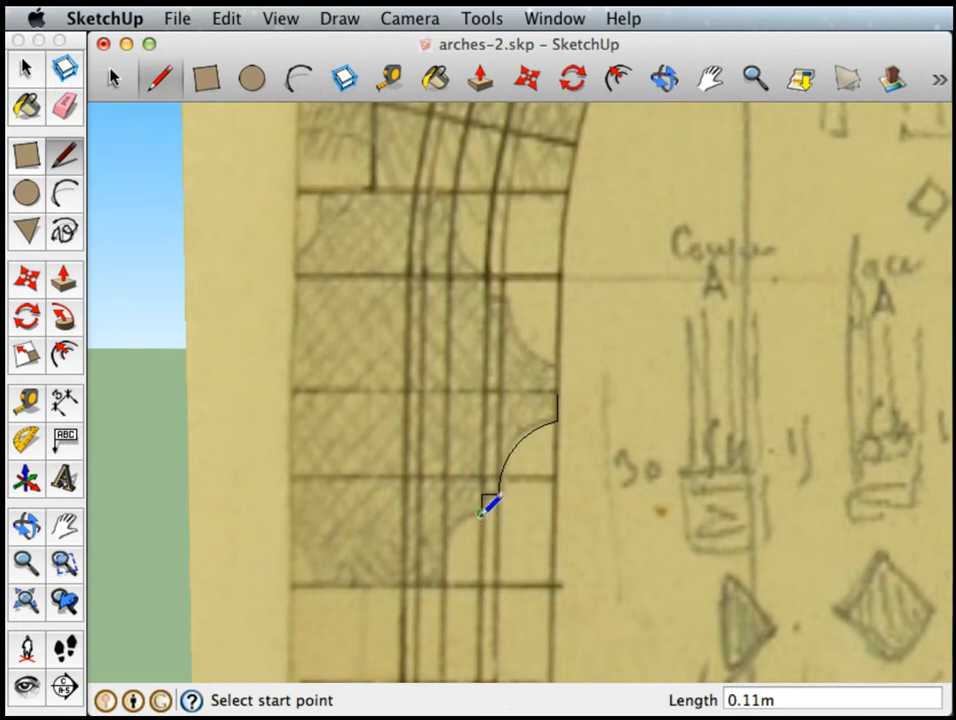
mouse_move(450, 560)
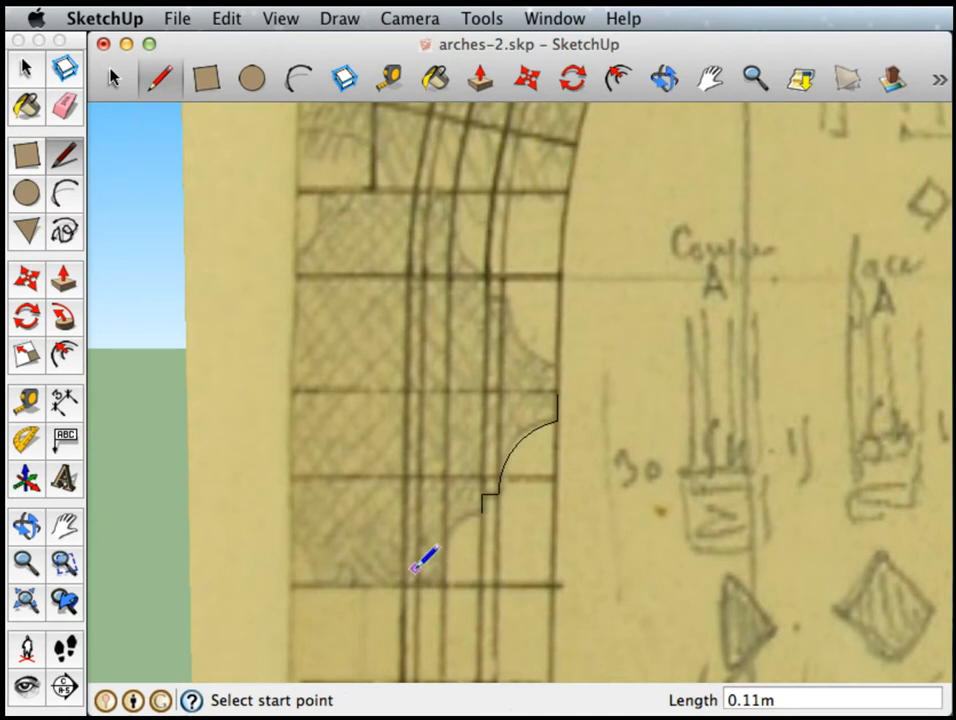
mouse_move(390, 580)
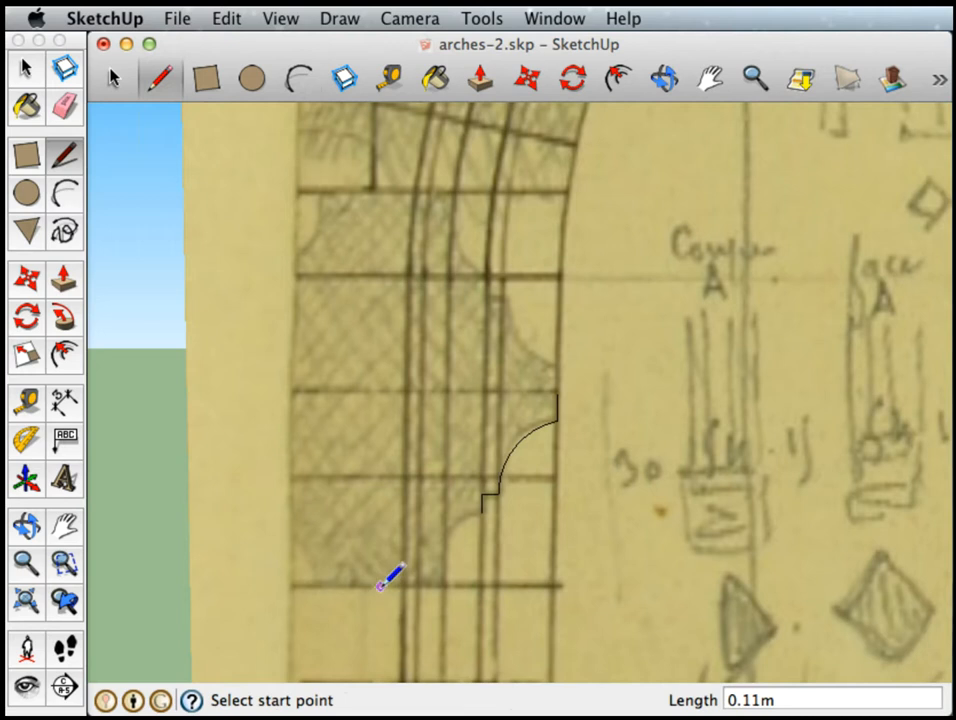
Step: Begin tracing the profile's bottom edge over the scanned drawing
left_click(388, 585)
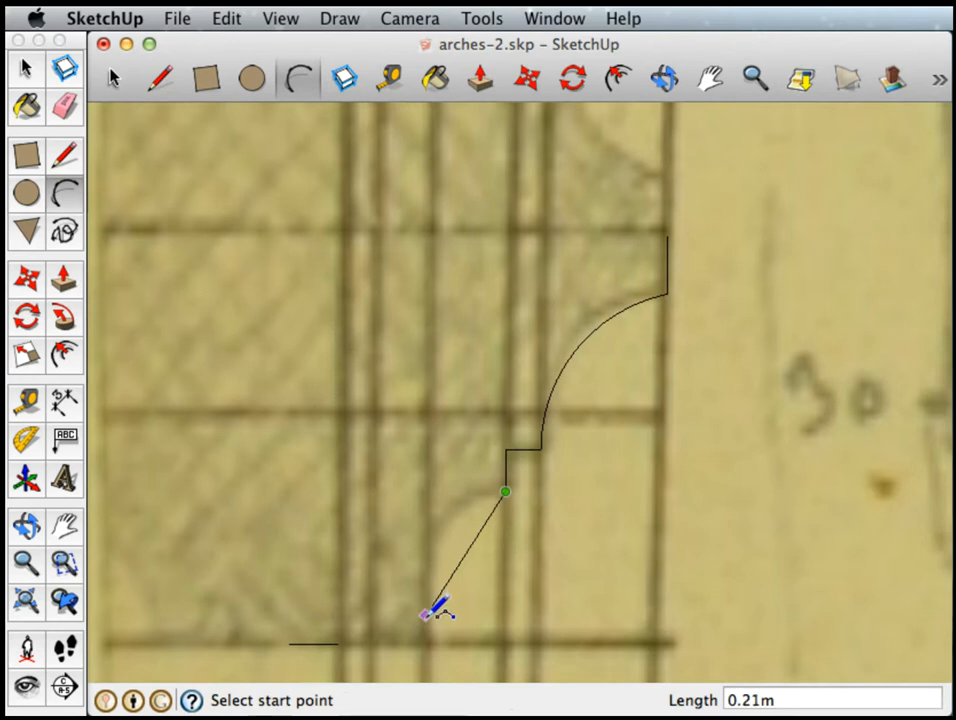
Step: Draw the lower curve and small rounded bead, connecting the bead down to the bottom edge
left_click(424, 605)
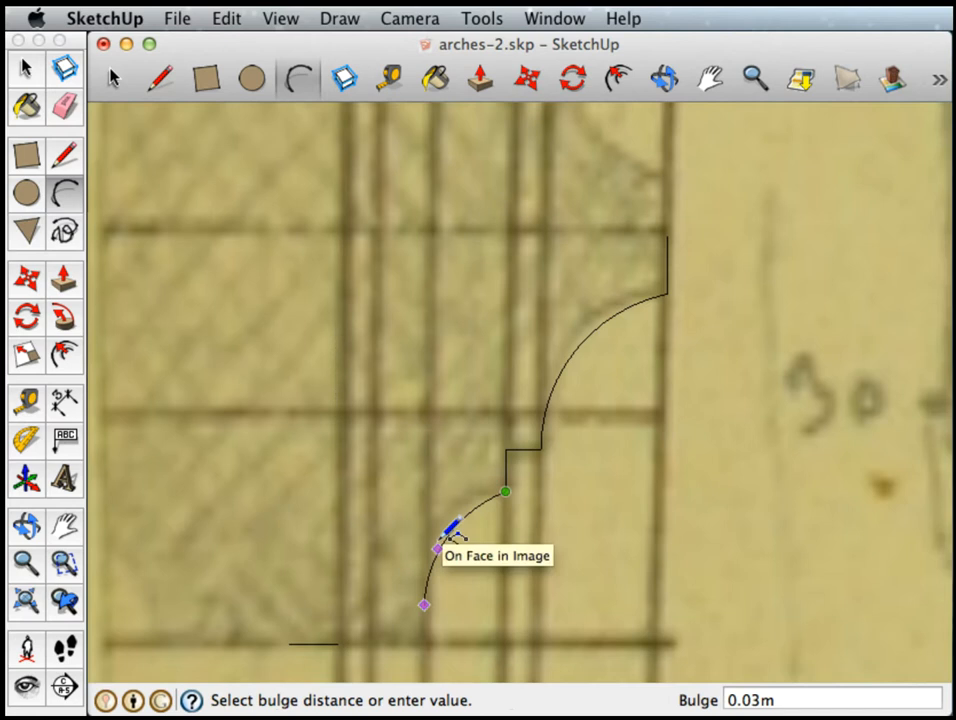
left_click(425, 604)
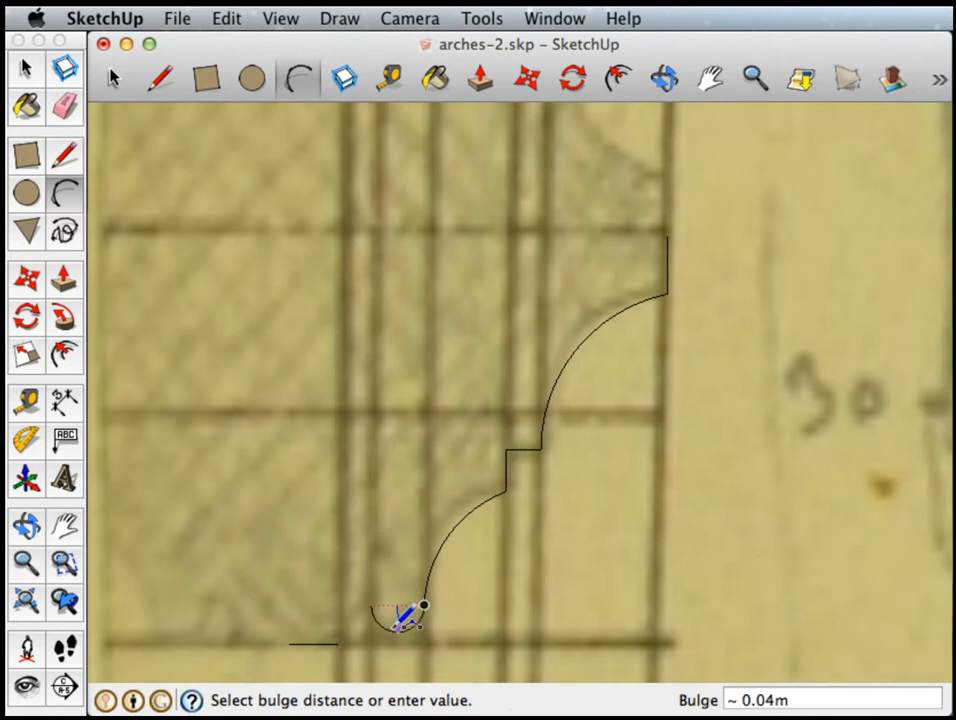
left_click(400, 615)
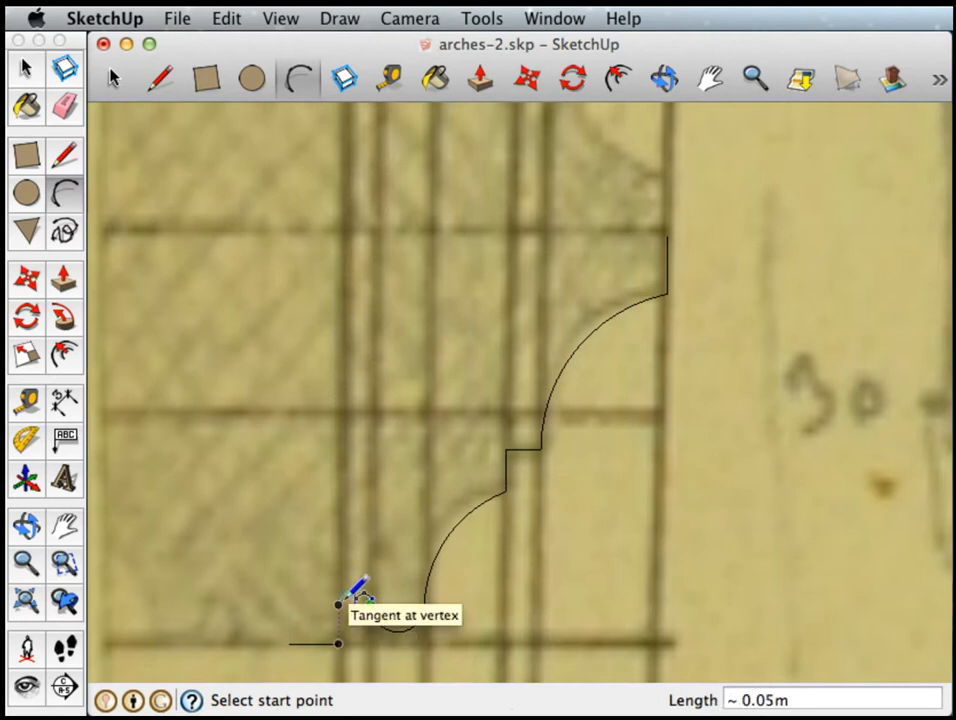
left_click(338, 603)
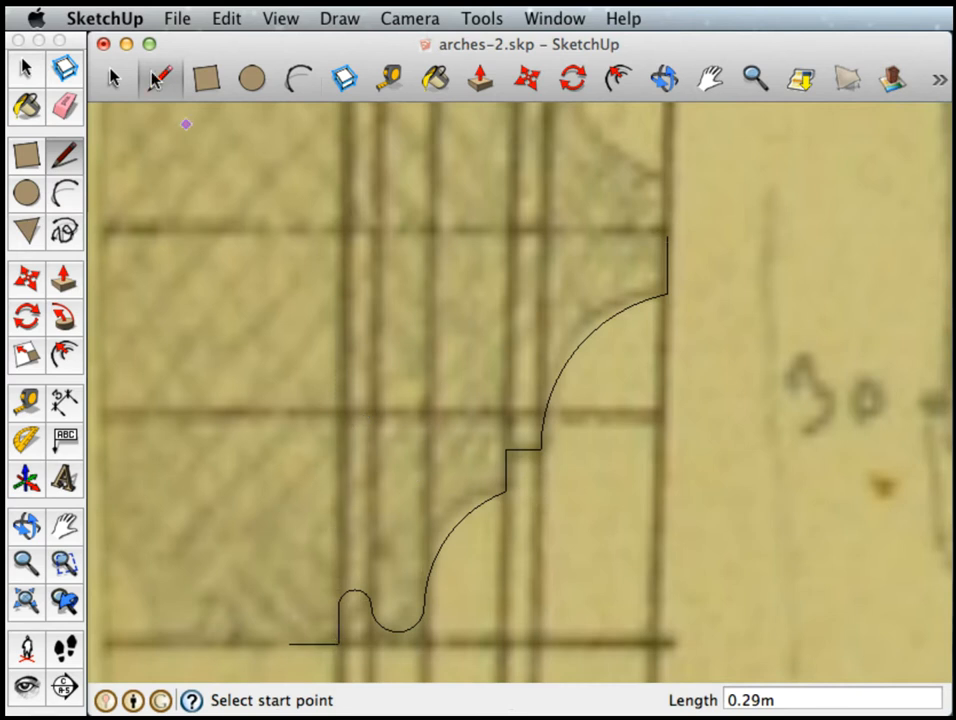
left_click(667, 237)
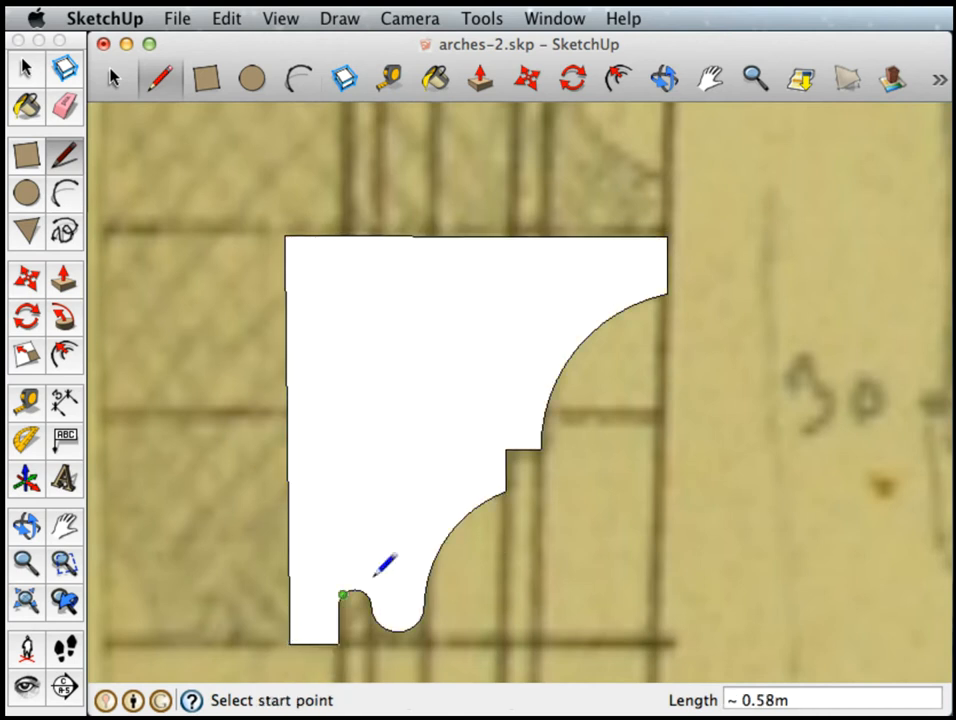
mouse_move(490, 360)
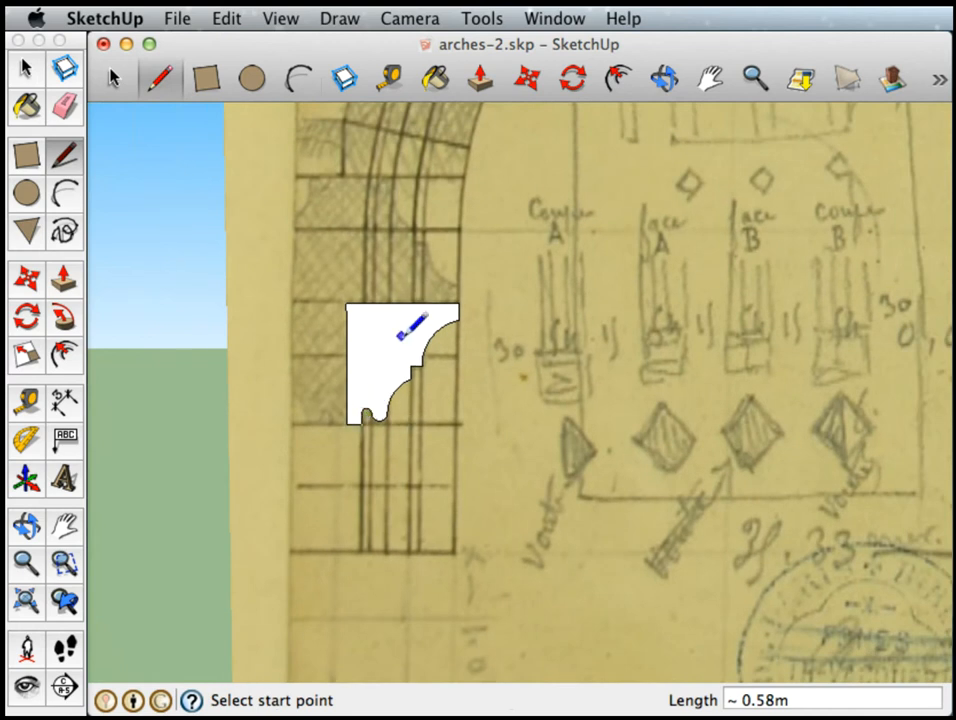
mouse_move(360, 180)
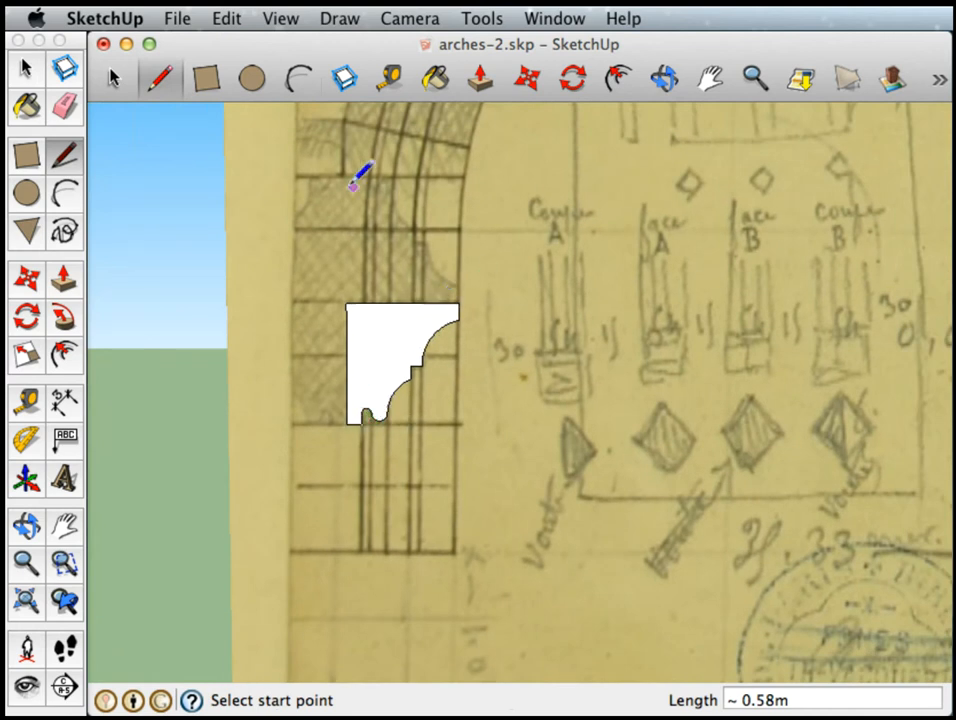
mouse_move(120, 105)
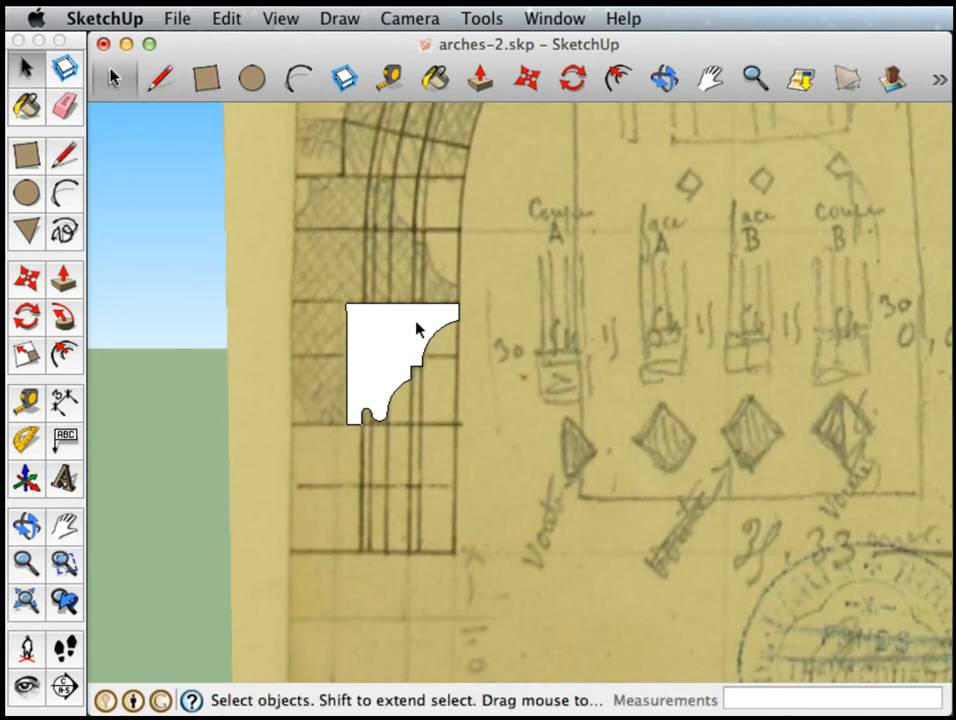
mouse_move(308, 323)
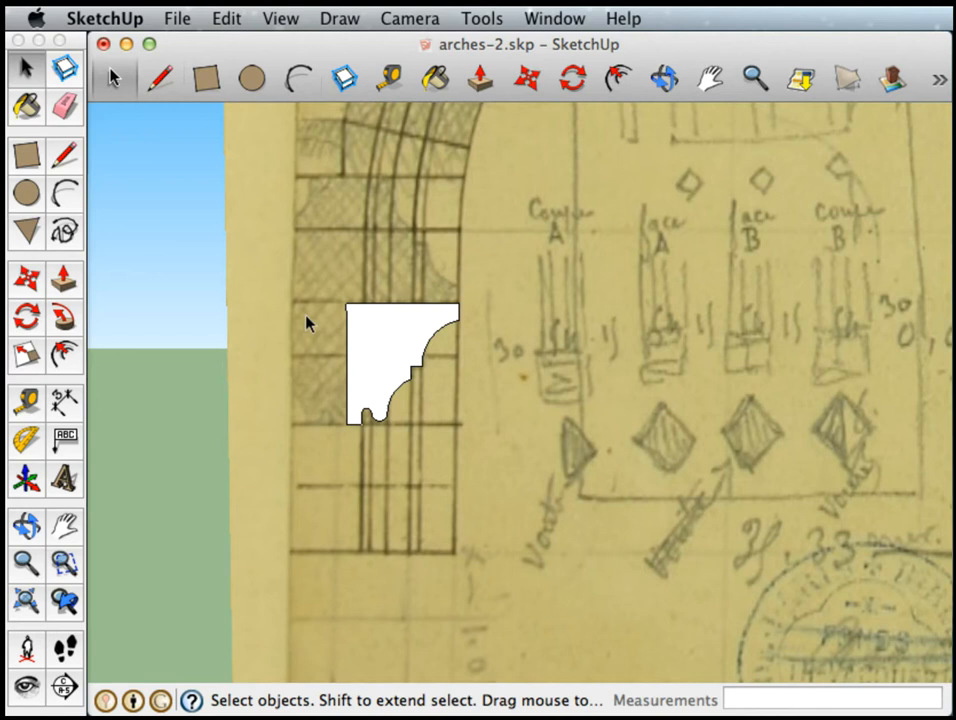
mouse_move(379, 394)
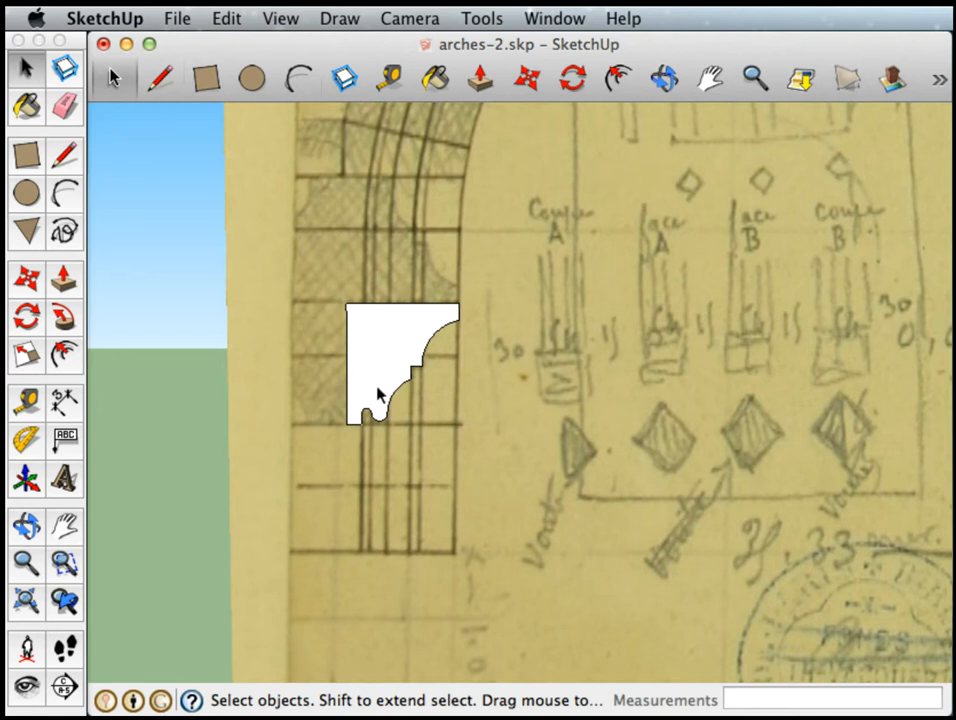
mouse_move(408, 288)
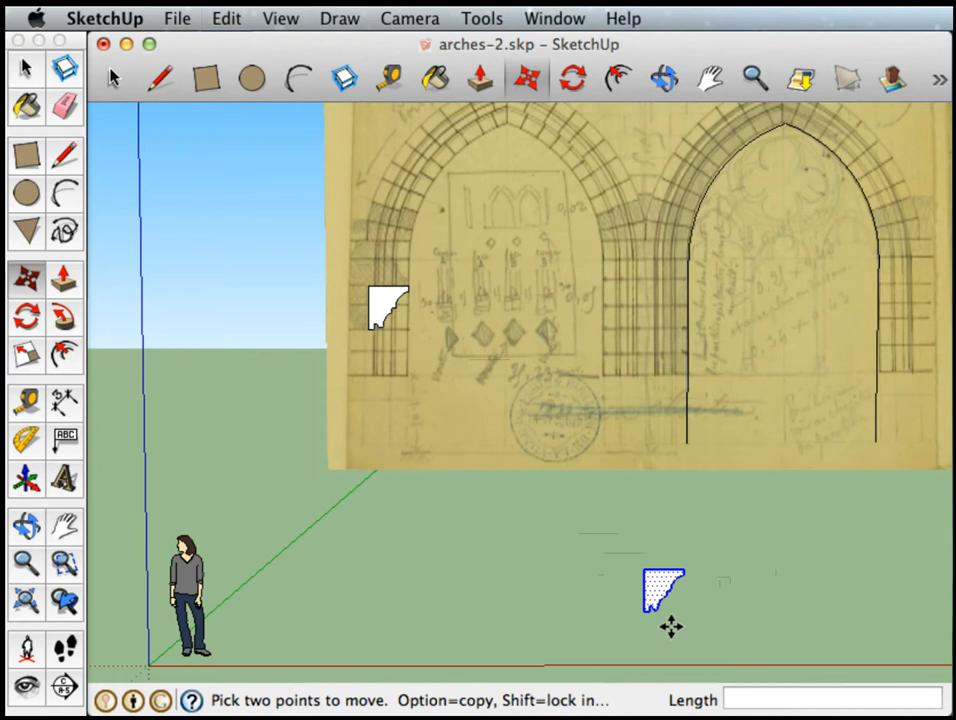
Step: Place a copy of the profile on the ground and lay it flat
left_click(663, 79)
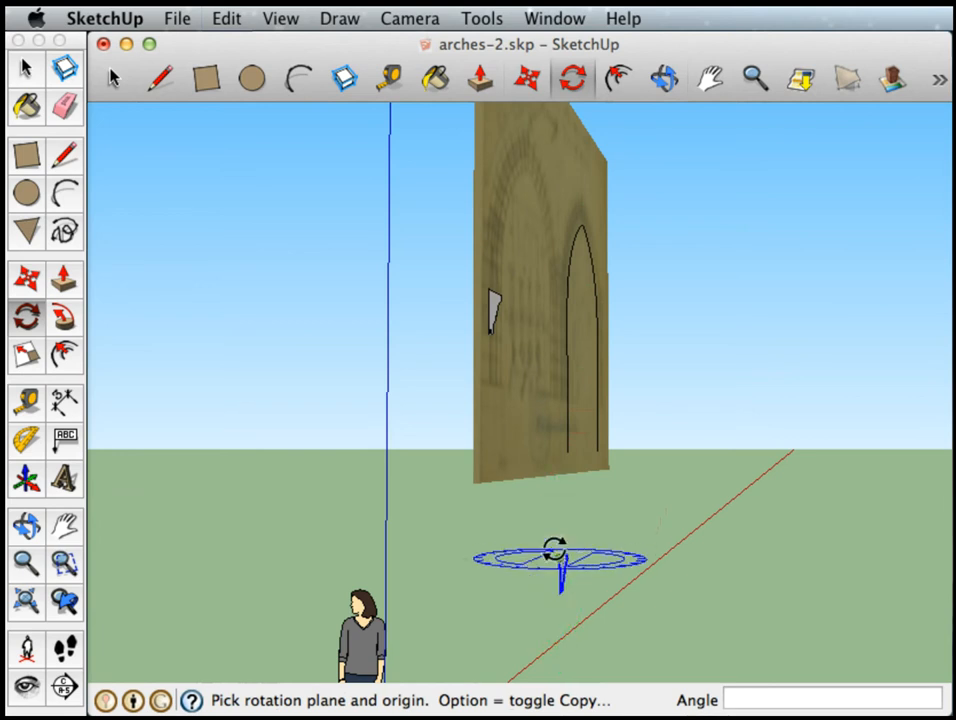
mouse_move(558, 553)
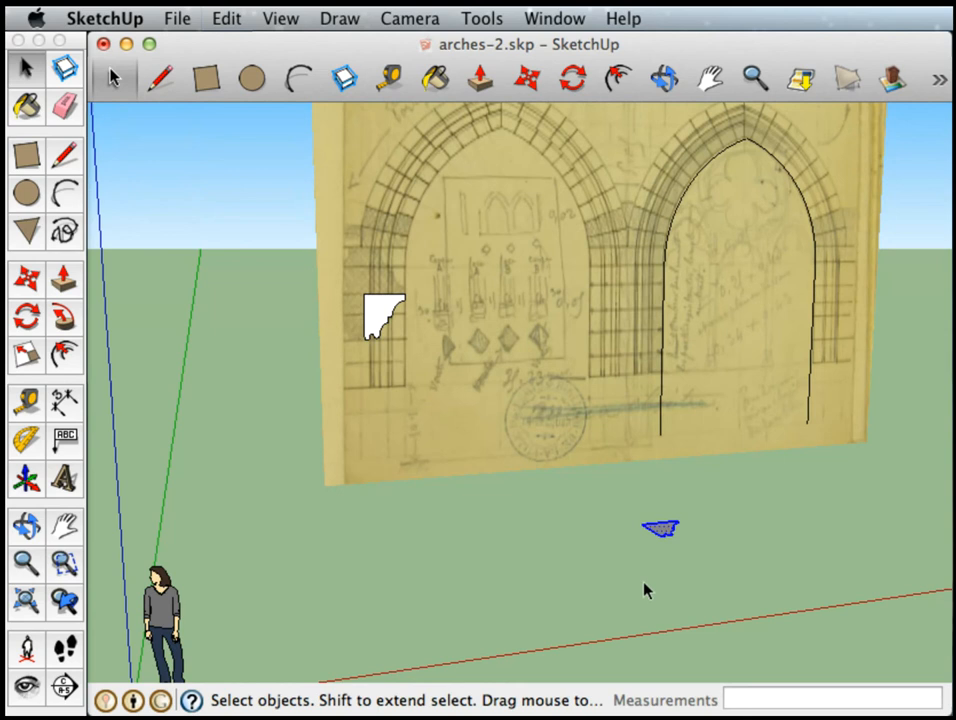
left_click(663, 78)
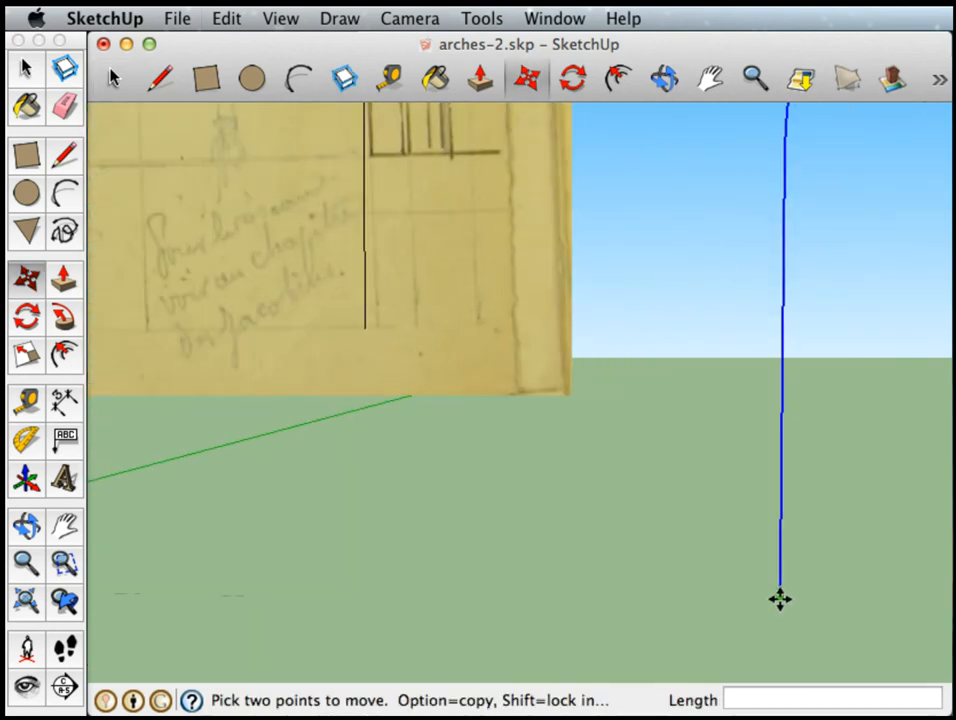
Step: Move the pointed arch path toward the flat profile so its foot meets the corner
left_click_drag(780, 598, 623, 590)
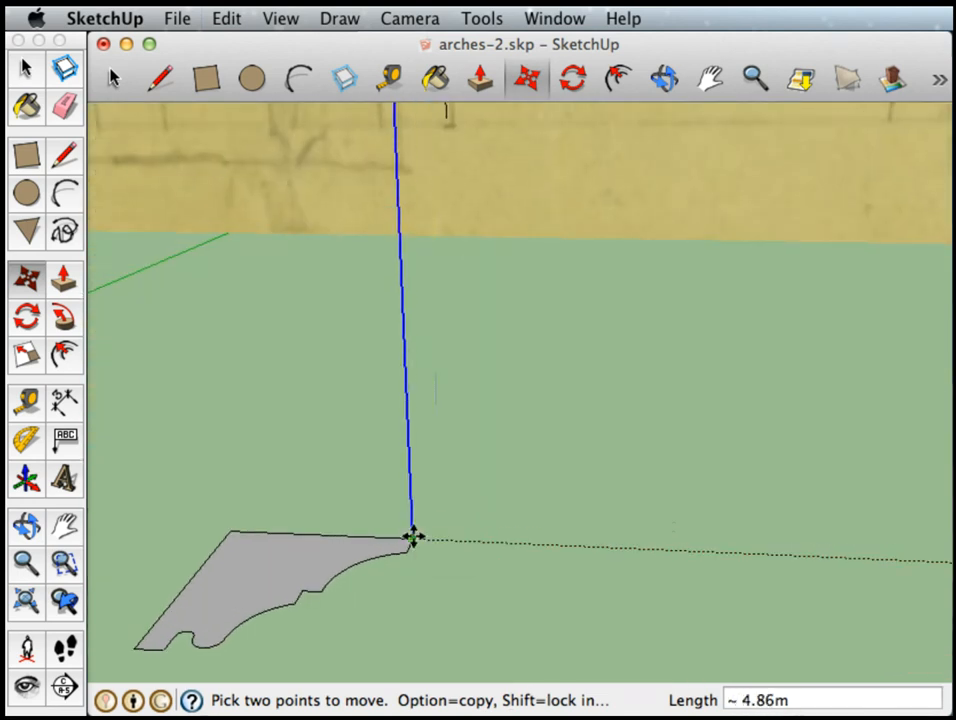
mouse_move(550, 565)
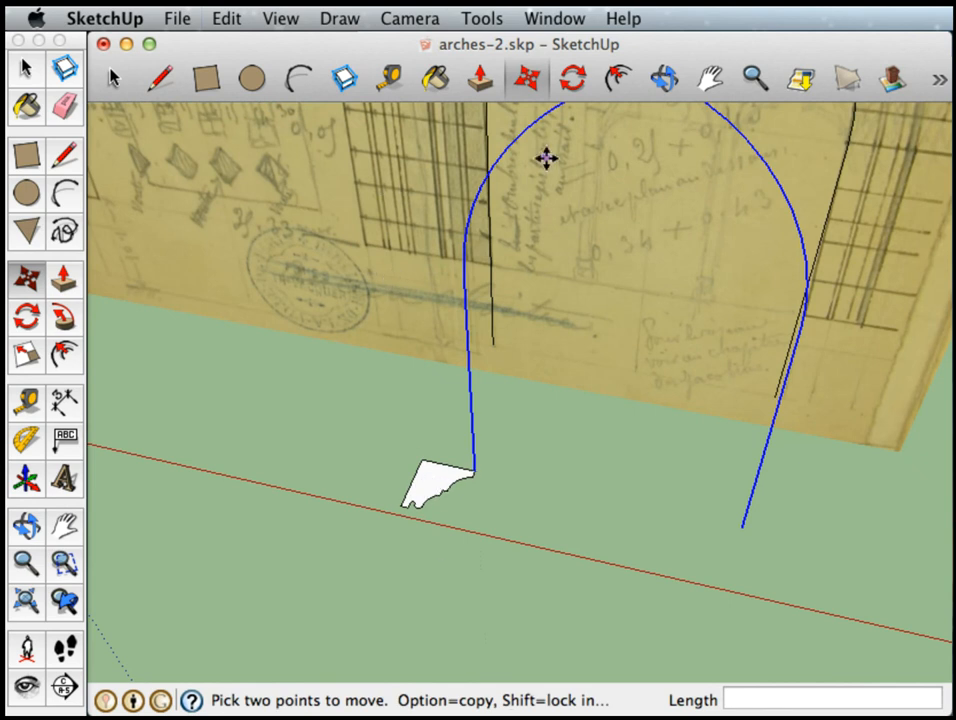
mouse_move(52, 332)
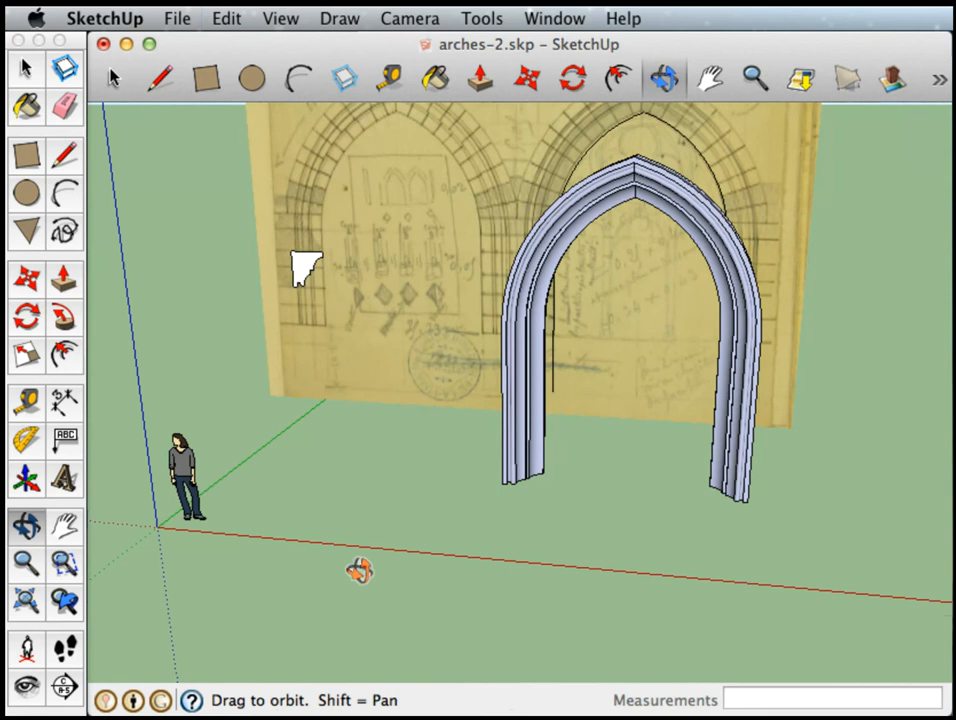
Step: Orbit around the finished molded arch to inspect it
left_click_drag(360, 570, 305, 500)
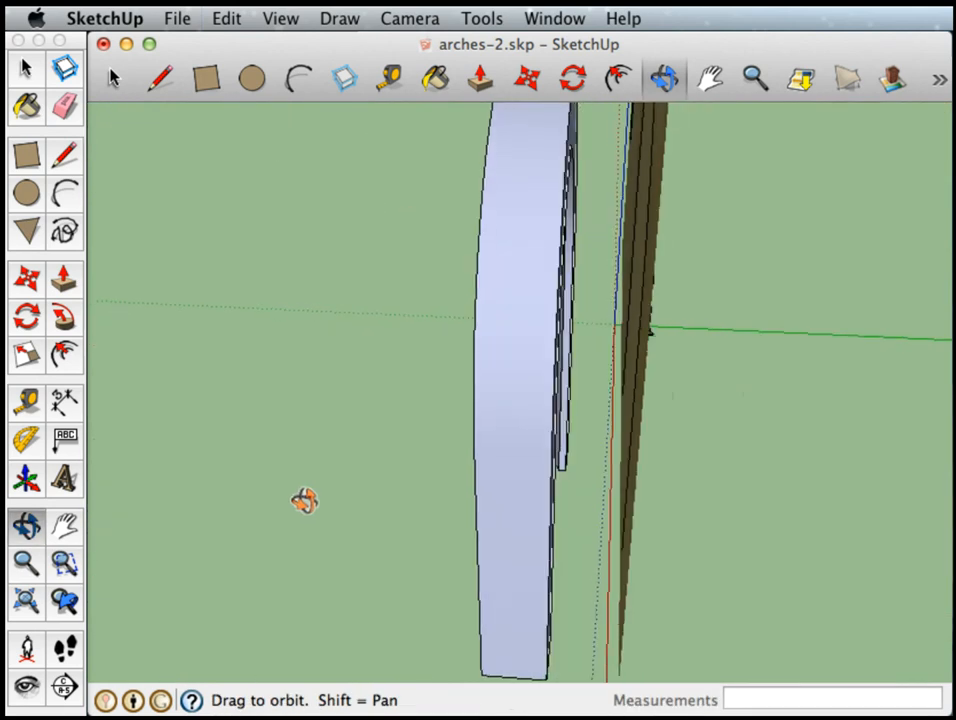